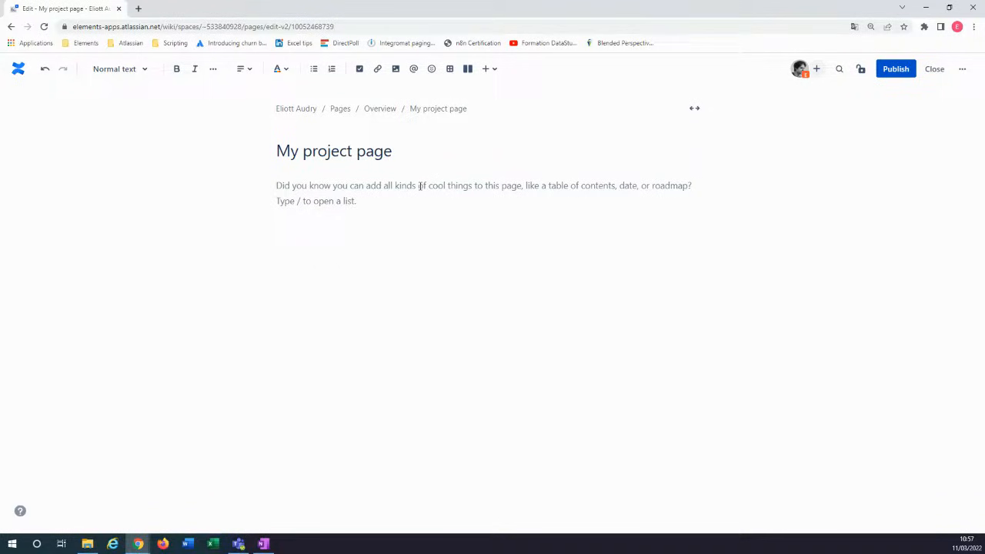
# Insert an Elements Spreadsheet macro into the page body via the /elem command.
pyautogui.write('/')
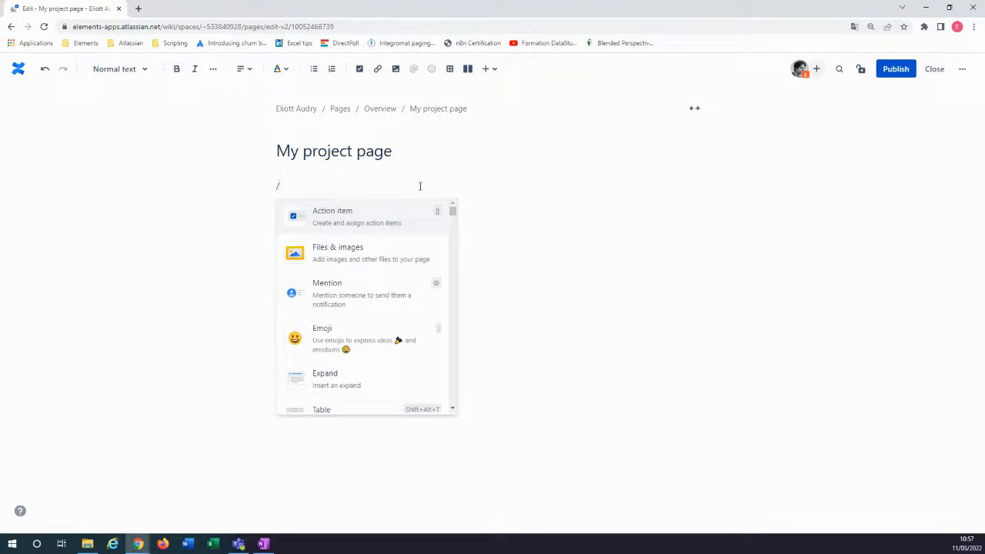
pyautogui.write('elem')
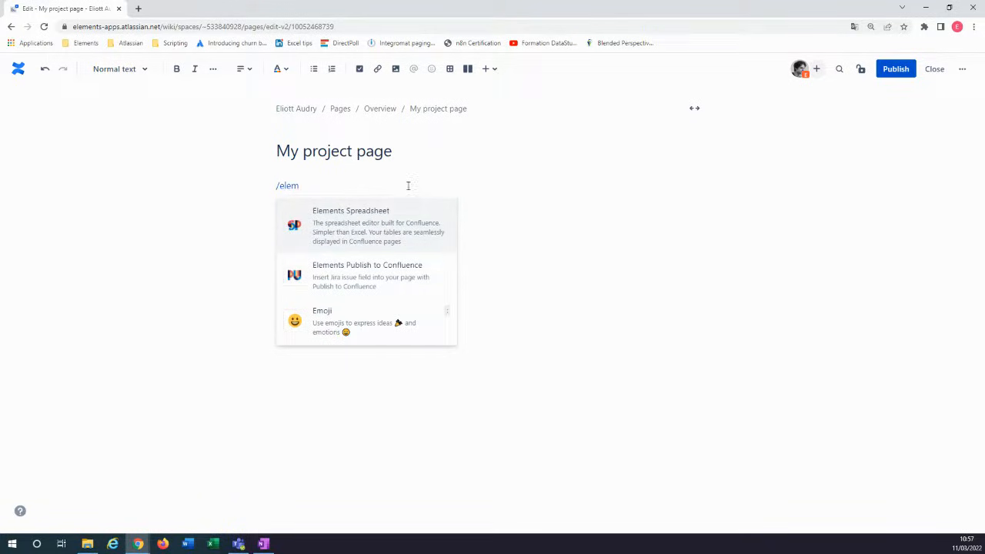
pyautogui.click(350, 225)
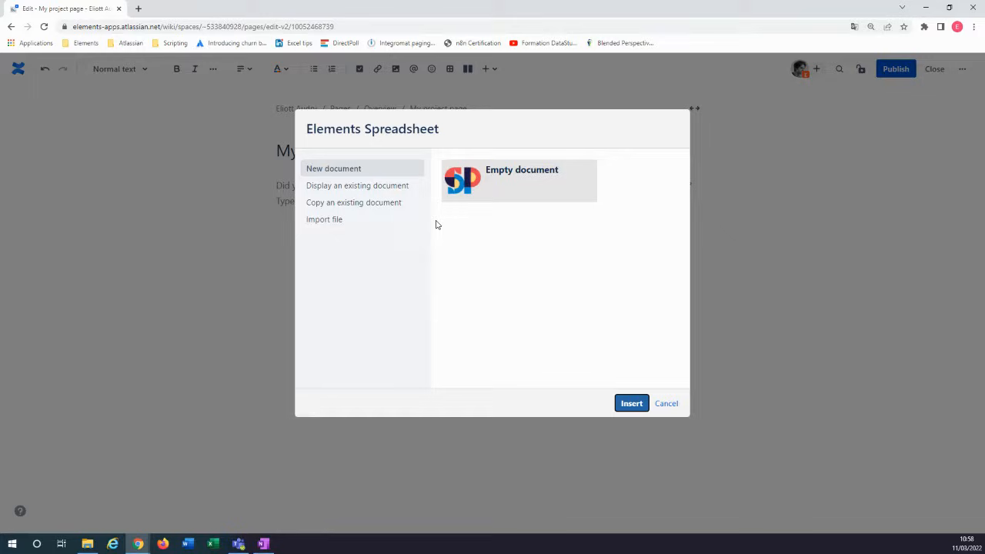
pyautogui.moveTo(479, 209)
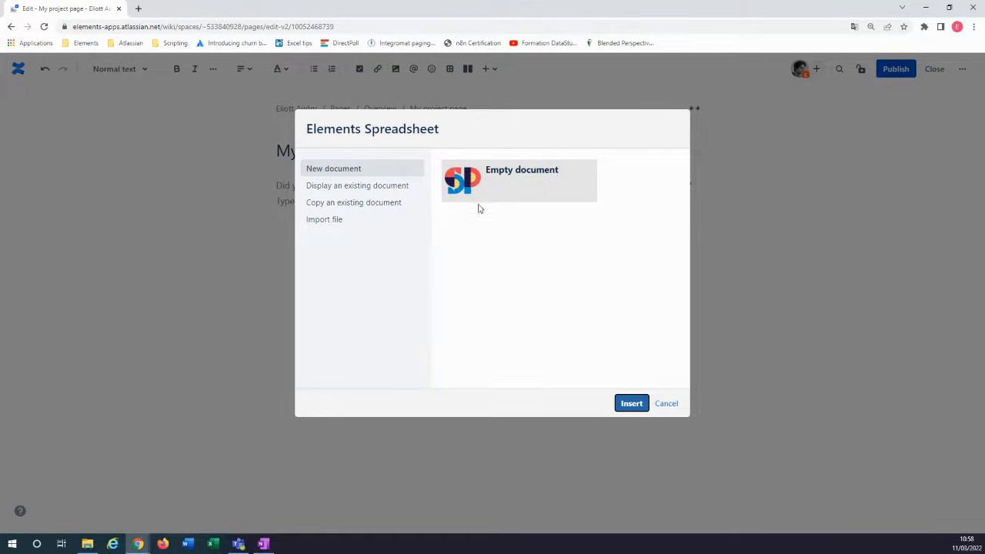
pyautogui.moveTo(380, 229)
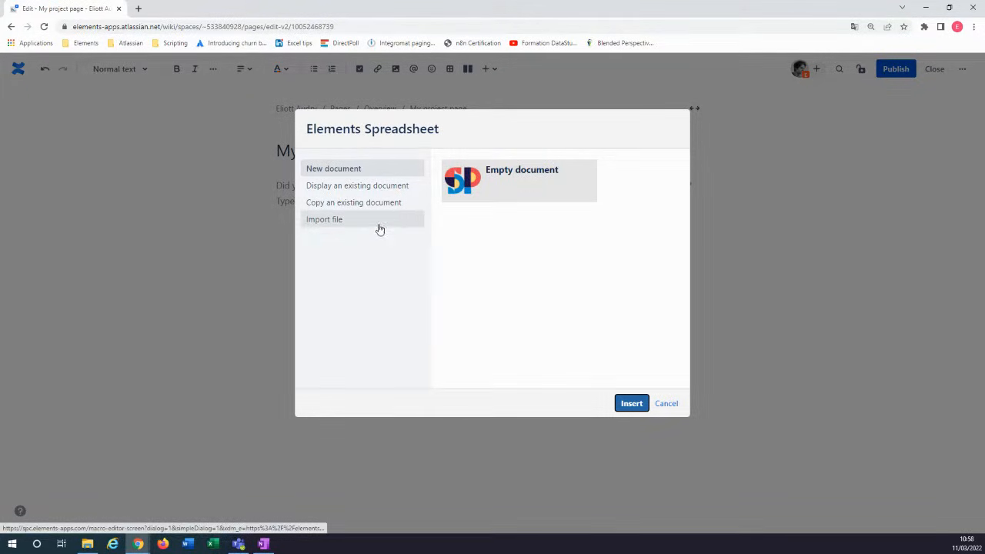
# Import 'Revenue forecast task list.xlsx' as the spreadsheet's workbook.
pyautogui.click(324, 219)
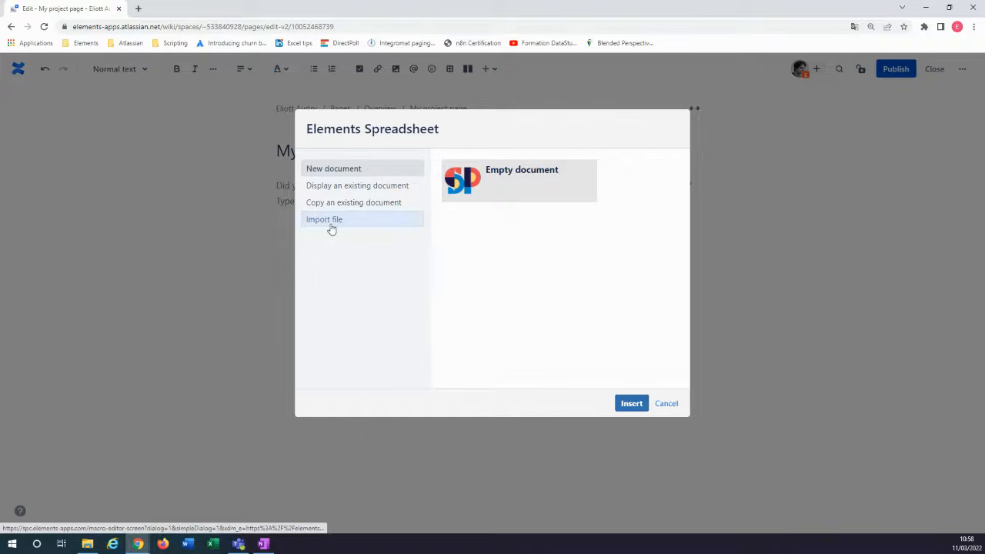
pyautogui.click(324, 219)
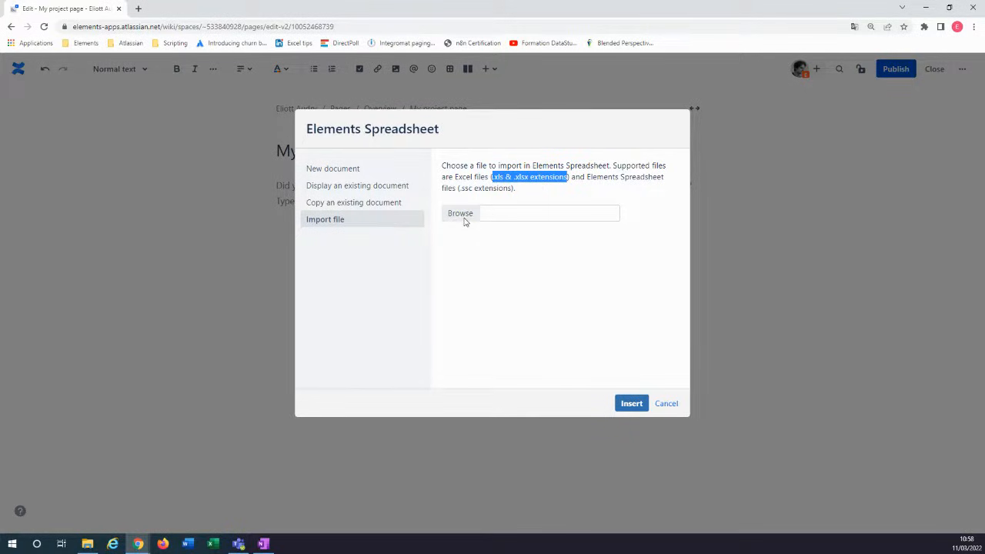
pyautogui.click(459, 213)
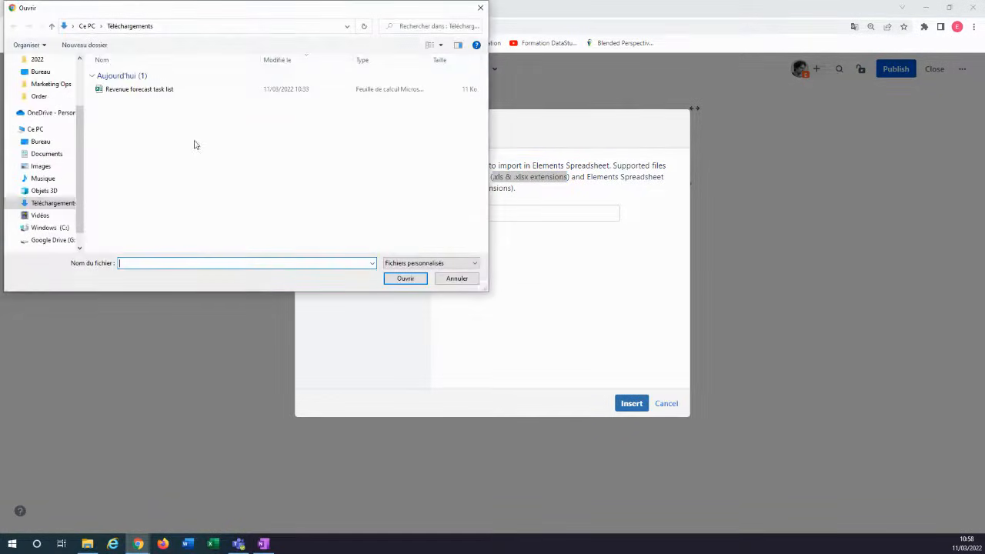
pyautogui.doubleClick(139, 89)
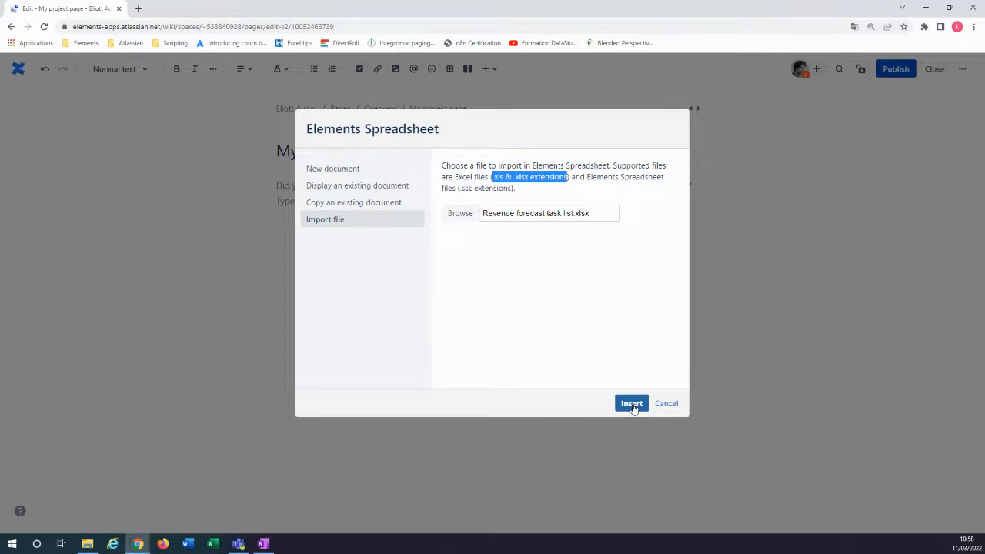
pyautogui.click(630, 403)
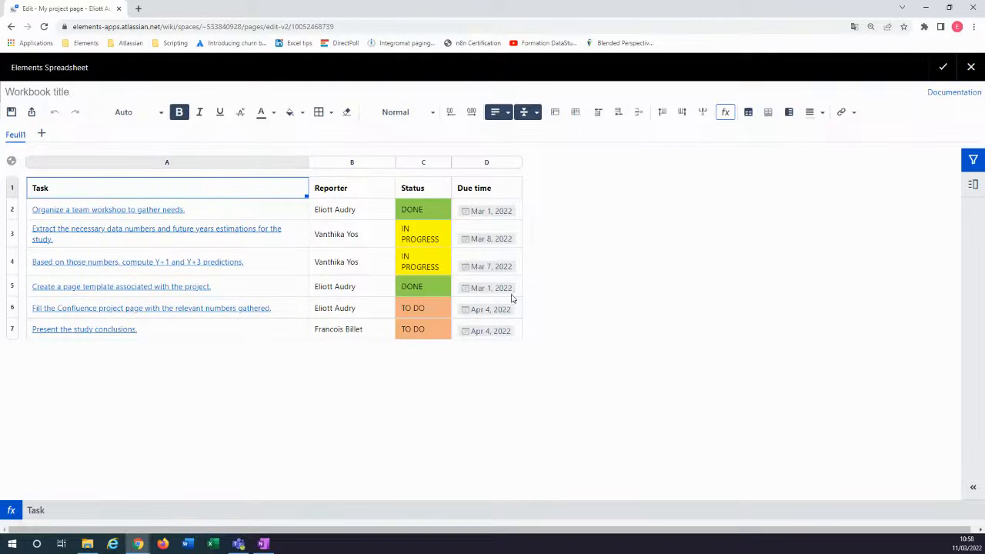
pyautogui.moveTo(161, 253)
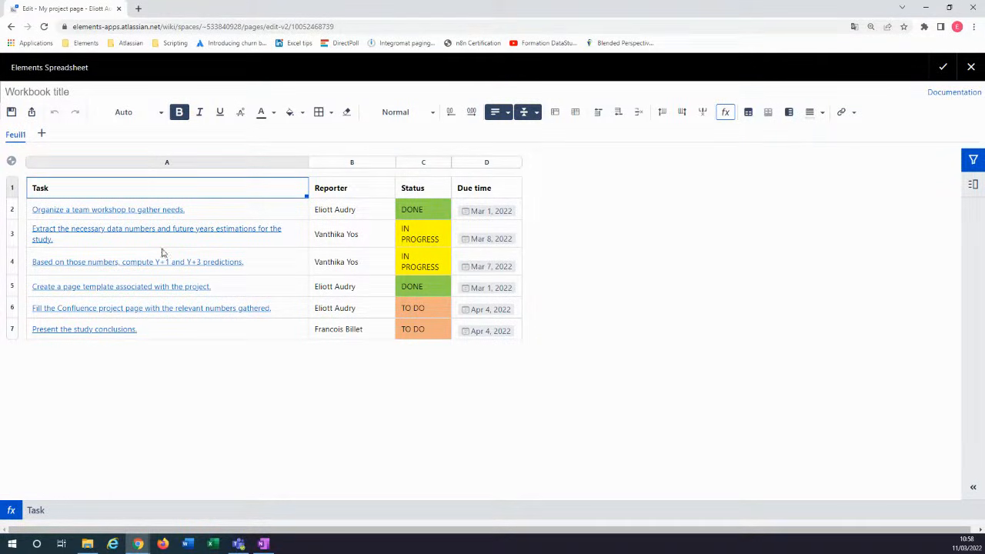
pyautogui.moveTo(151, 216)
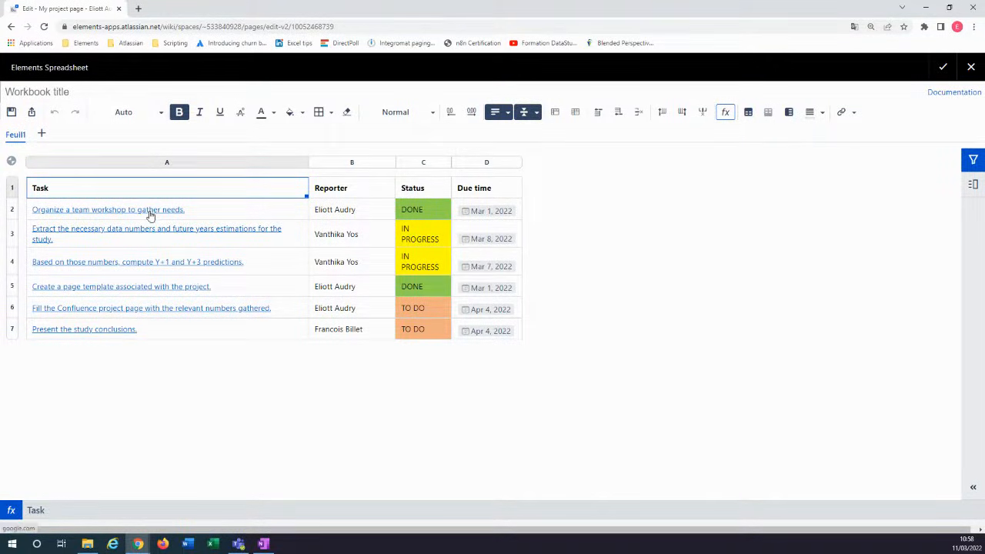
pyautogui.moveTo(298, 214)
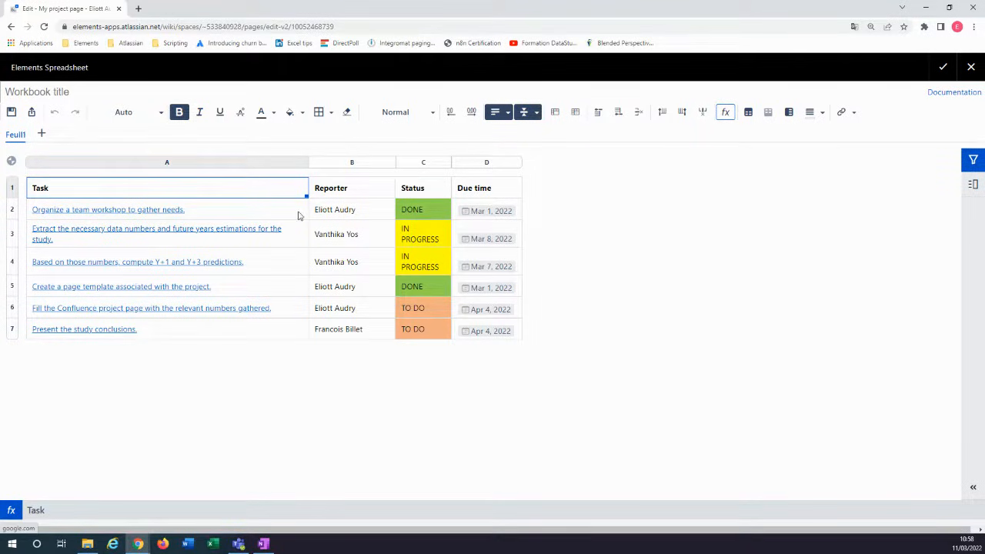
pyautogui.click(486, 210)
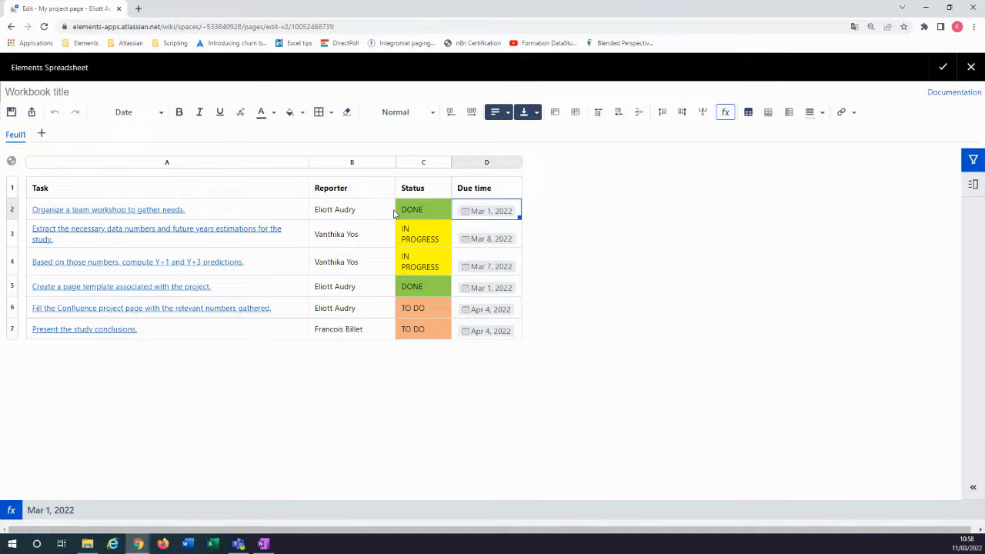
pyautogui.click(37, 91)
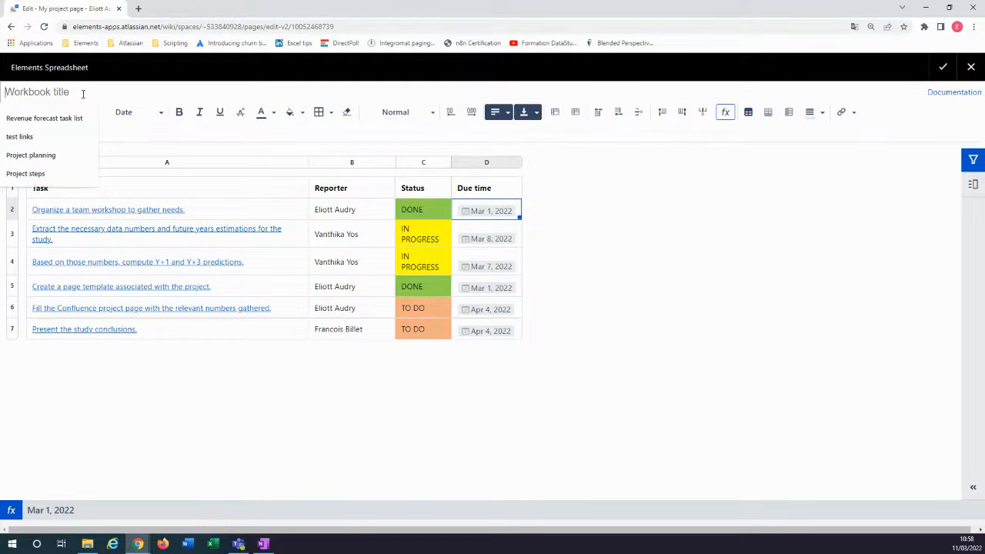
# Title the workbook 'Revenue forecast task list', save it, and close the editor.
pyautogui.click(44, 118)
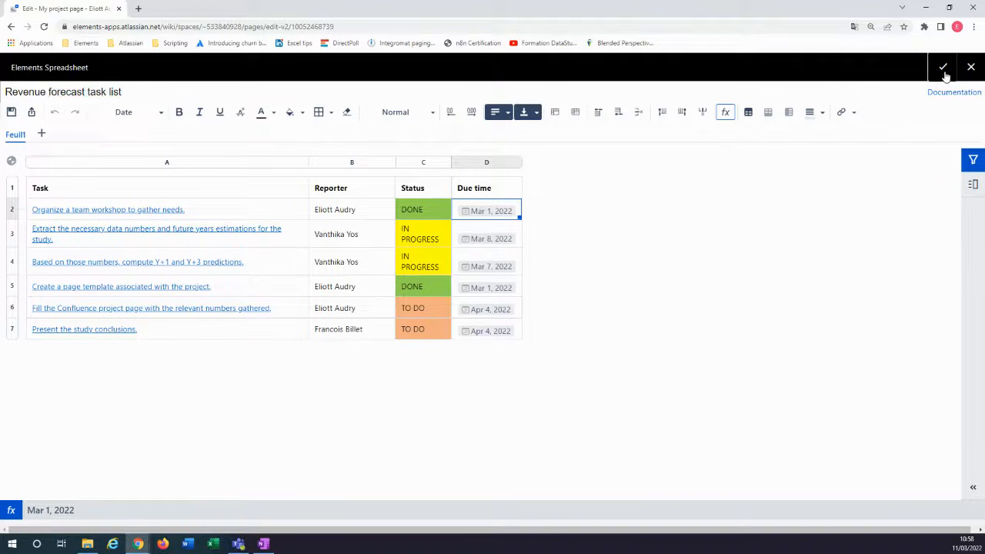
pyautogui.click(945, 66)
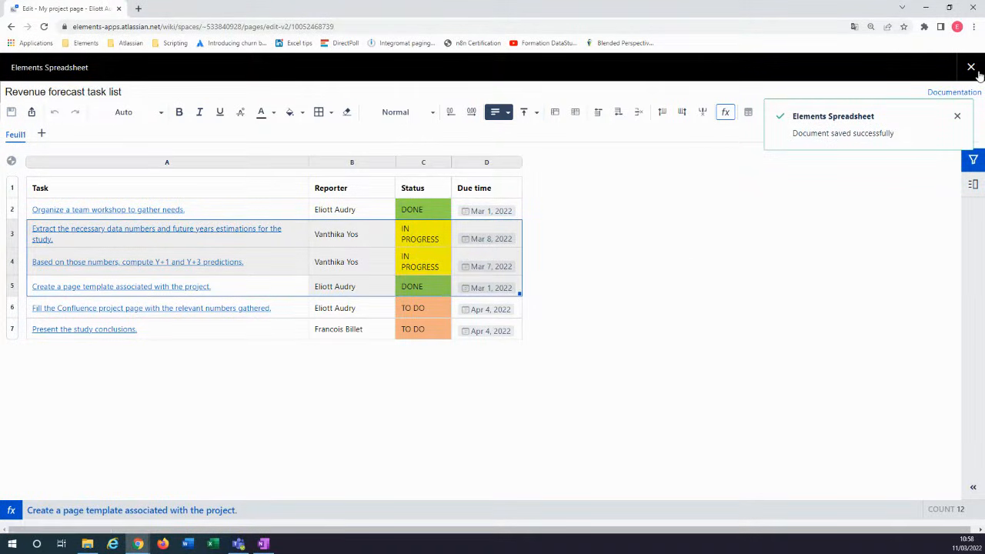
pyautogui.click(968, 66)
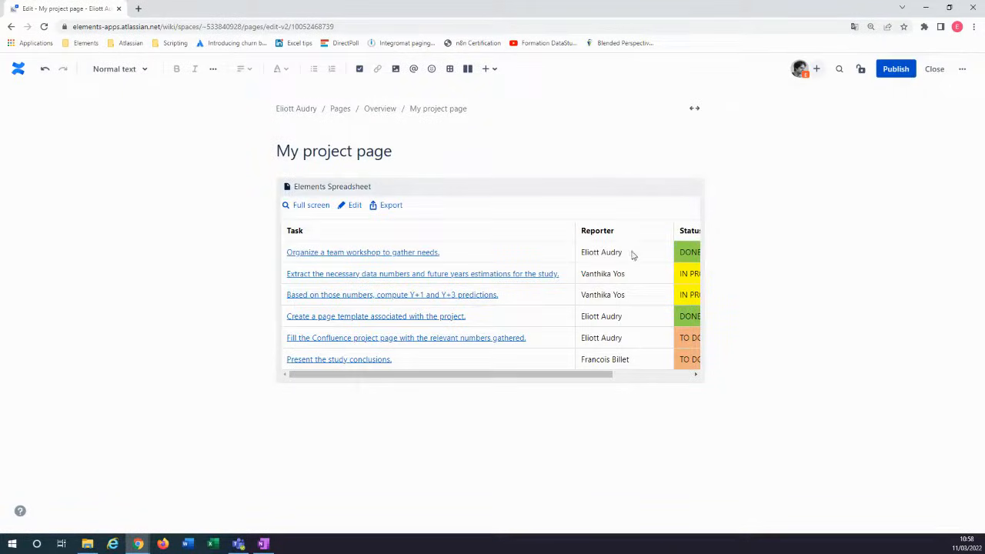
pyautogui.moveTo(500, 226)
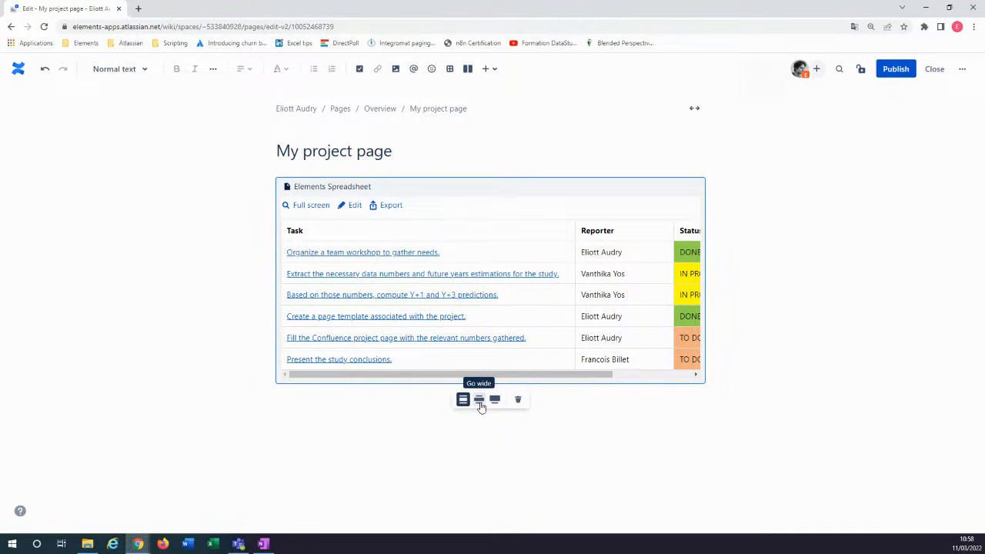
# Switch the embedded spreadsheet to the wide layout so Status and Due time show.
pyautogui.click(478, 399)
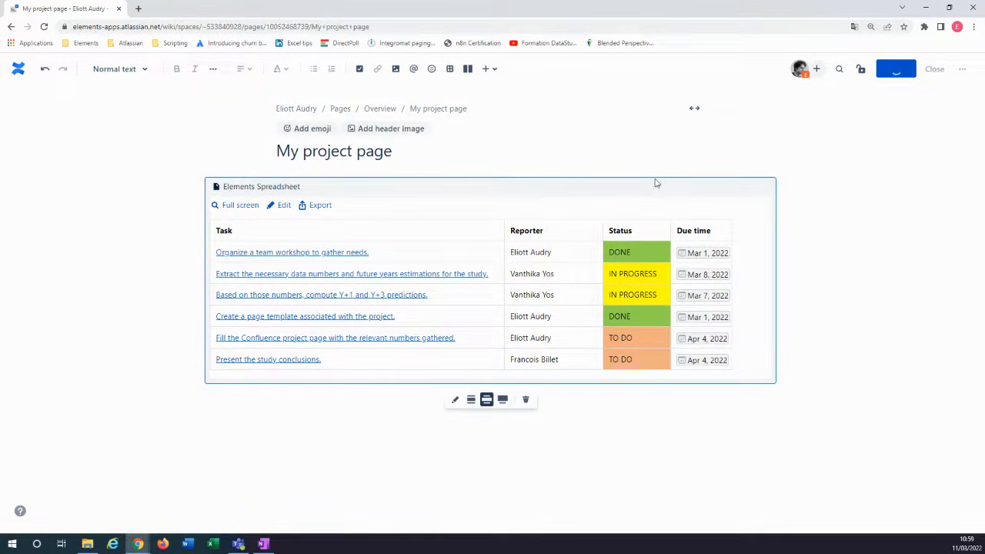
# Publish 'My project page'.
pyautogui.click(933, 68)
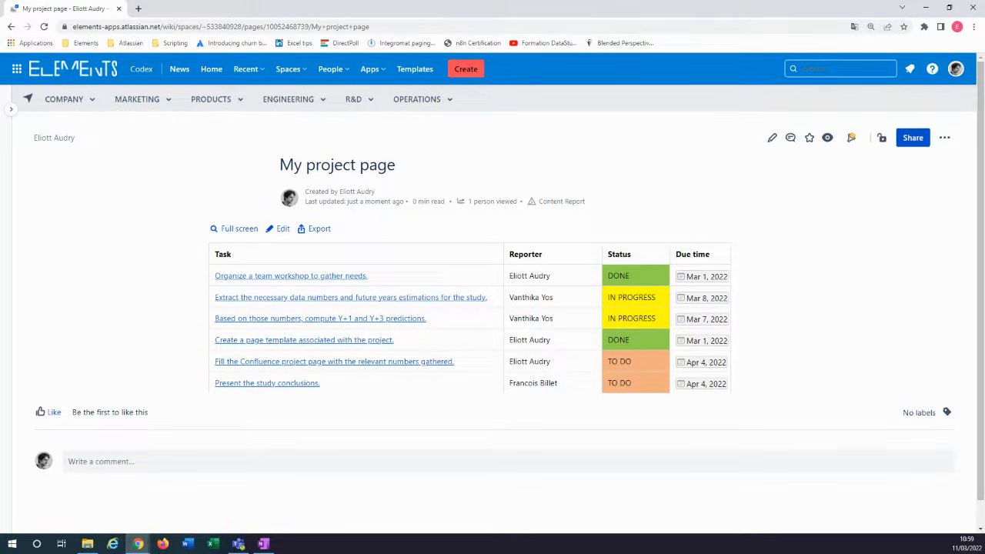
pyautogui.moveTo(710, 237)
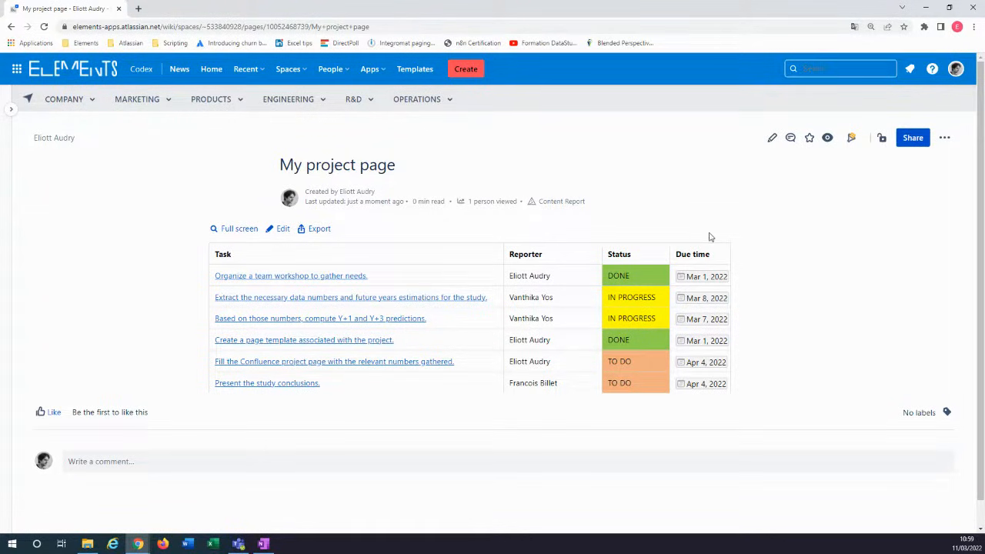